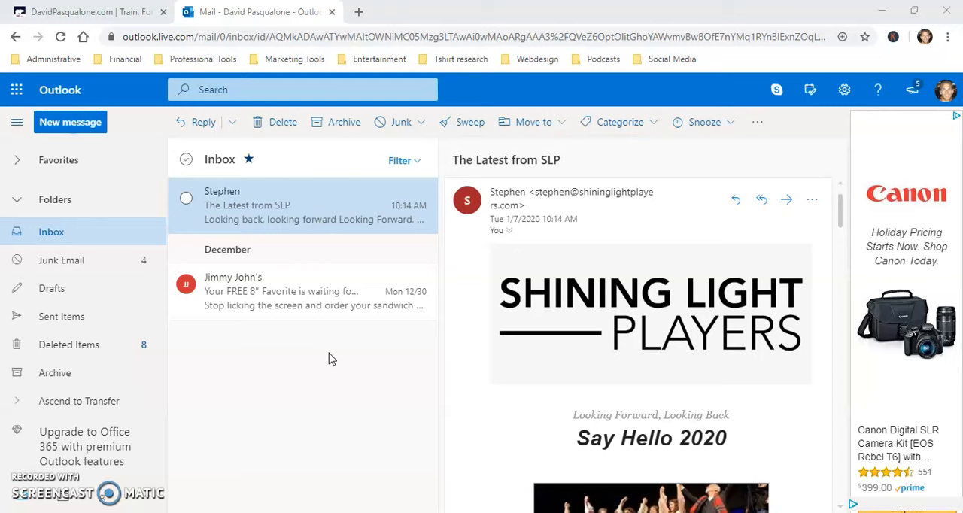
mouse_move(327, 339)
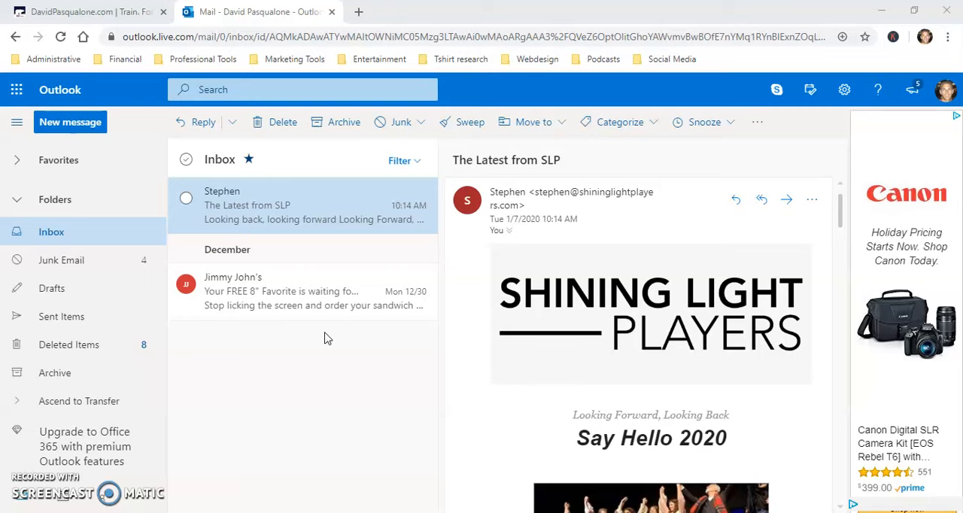
mouse_move(88, 260)
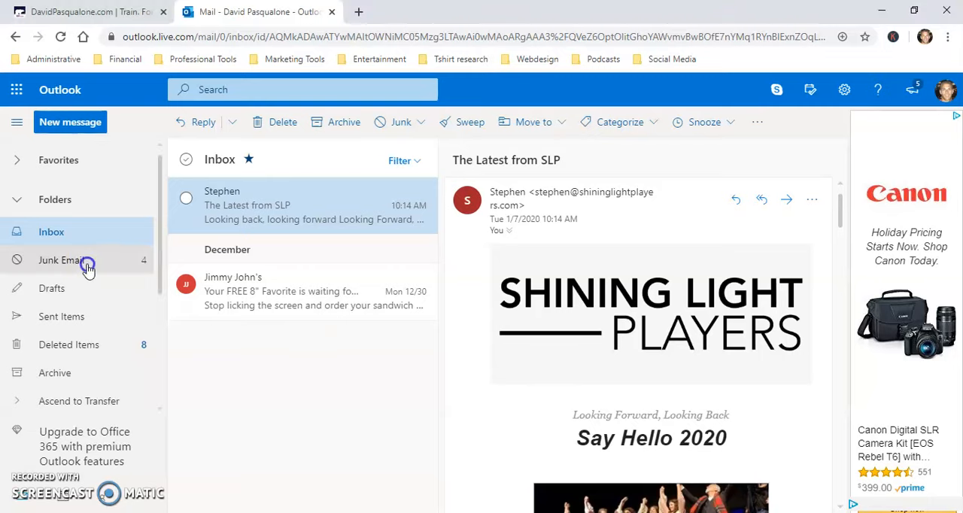
Check the Junk Email folder, return to Inbox, and open all Outlook settings.
click(62, 259)
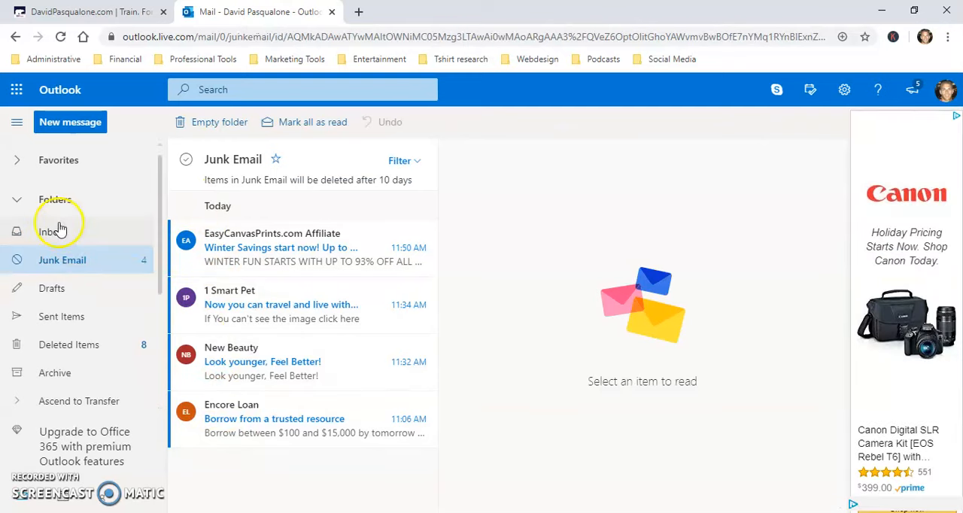
click(49, 231)
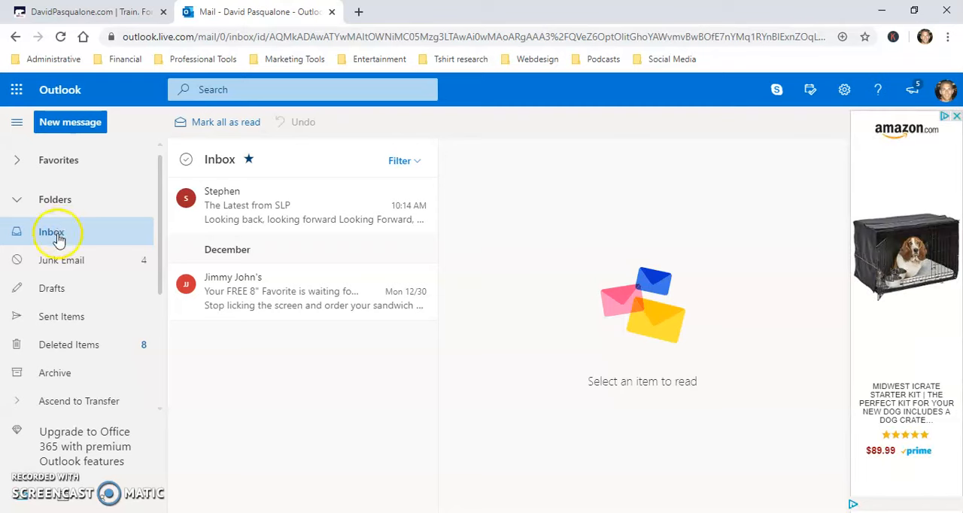
mouse_move(60, 260)
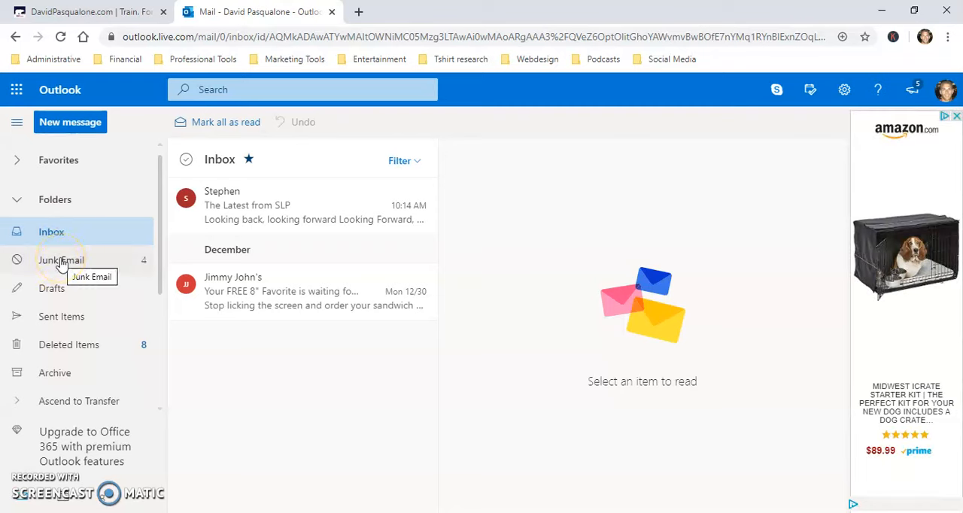
mouse_move(270, 396)
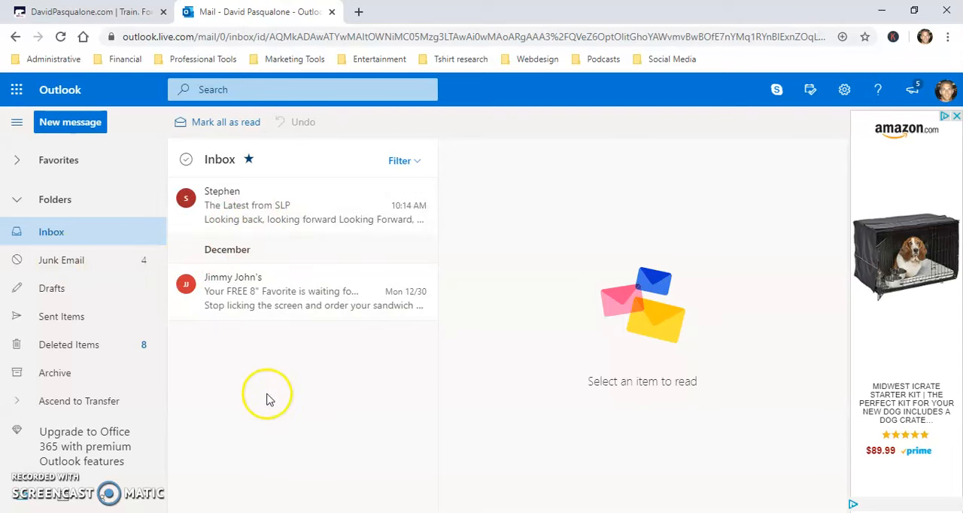
mouse_move(275, 395)
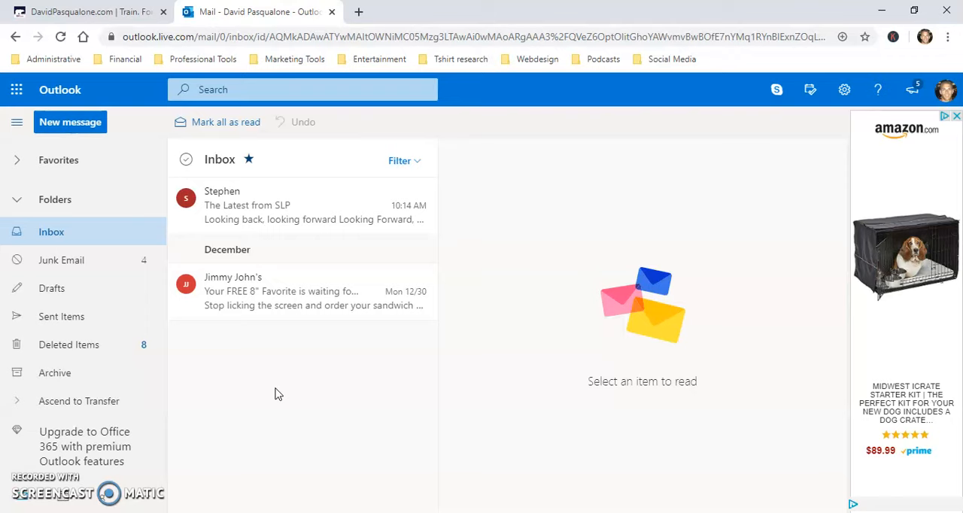
click(844, 90)
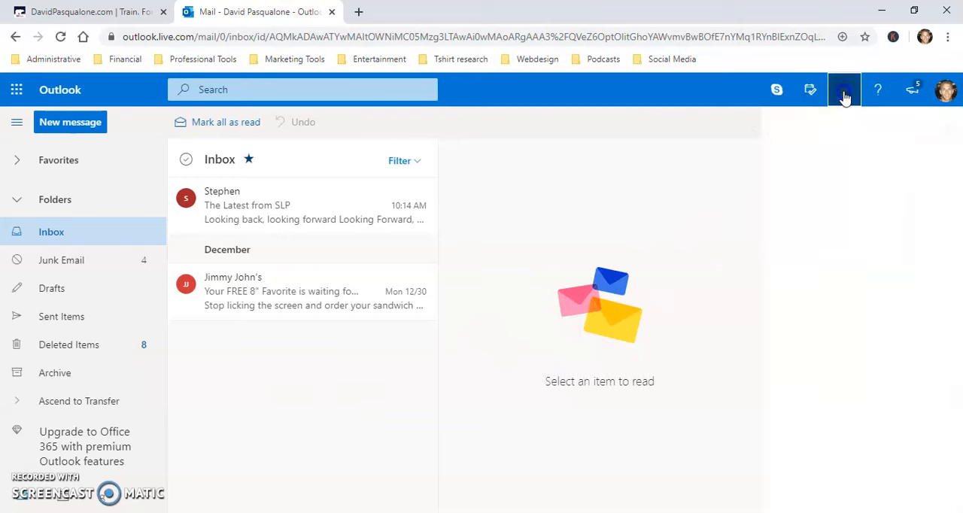
click(844, 90)
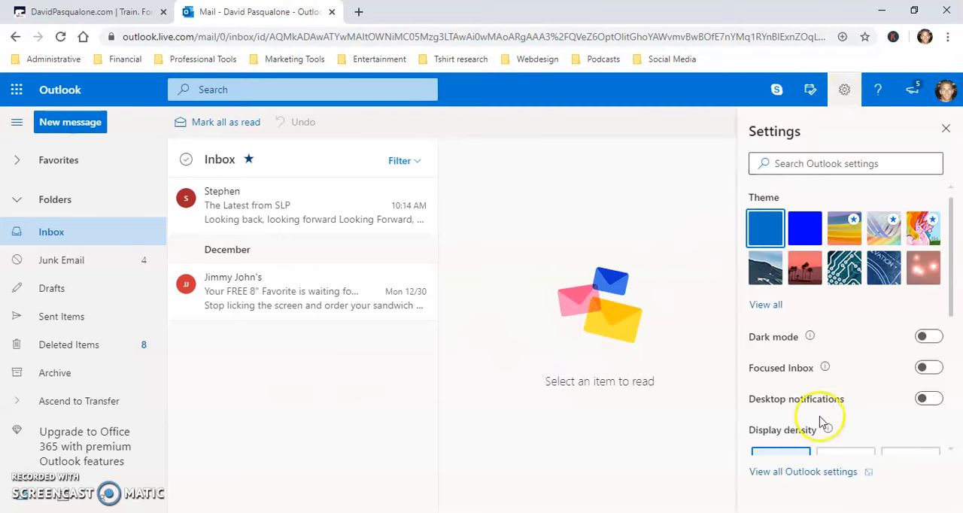
click(803, 472)
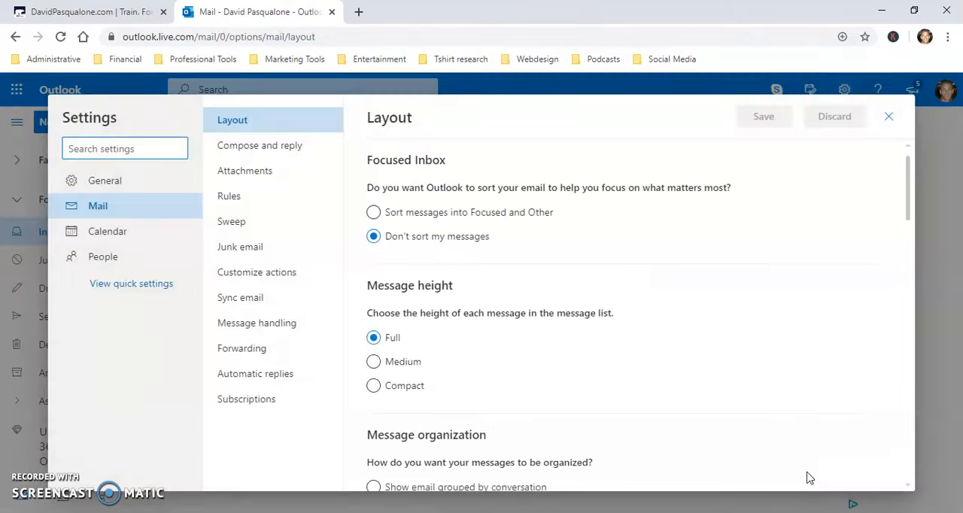
Open Mail > Subscriptions and scroll through the current subscriptions list.
click(247, 399)
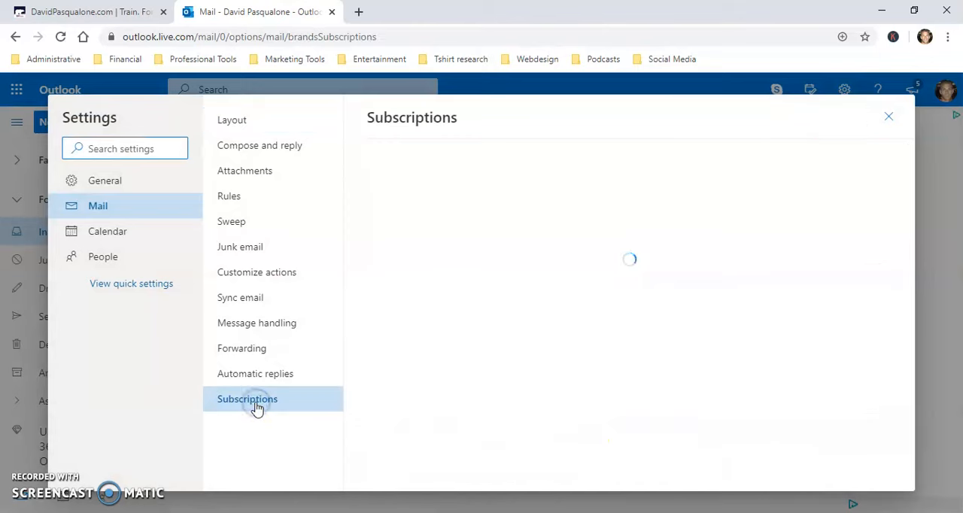
mouse_move(681, 354)
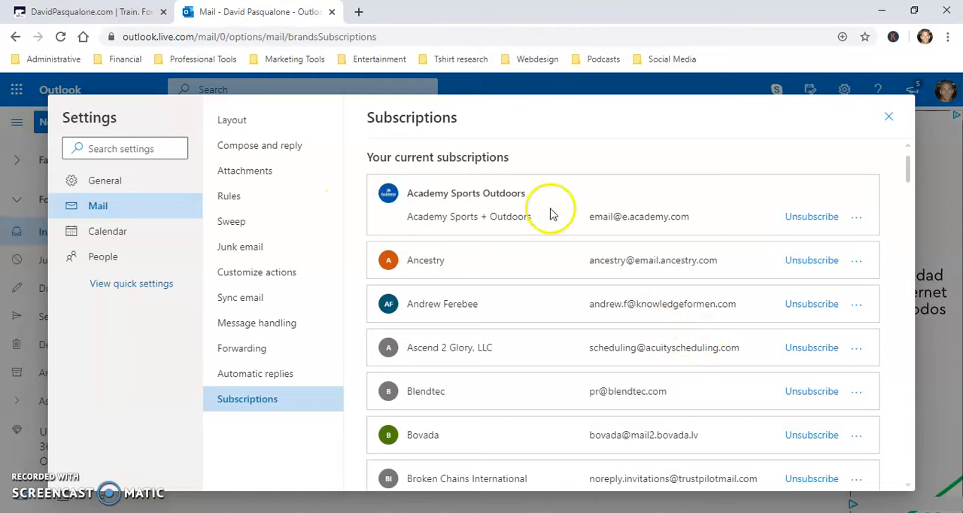
scroll(down, 3)
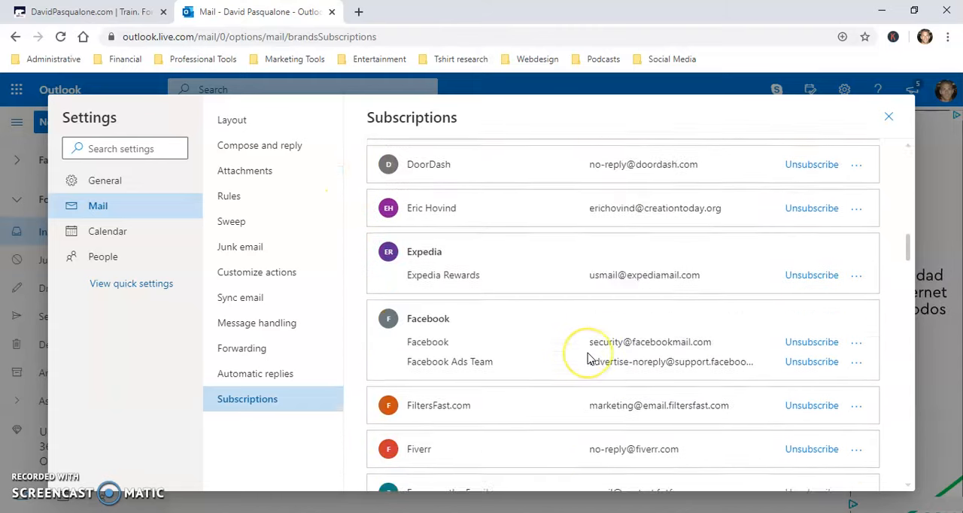
scroll(down, 3)
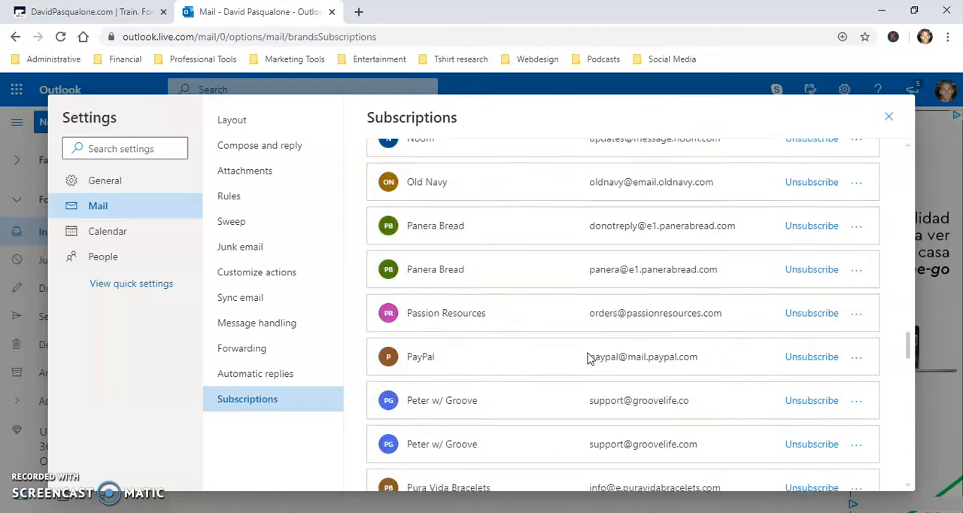
scroll(down, 3)
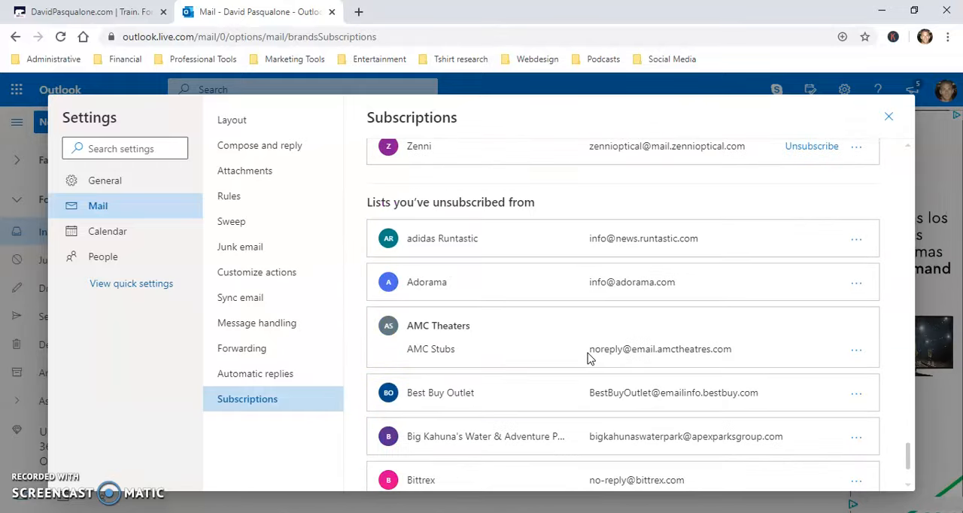
scroll(down, 3)
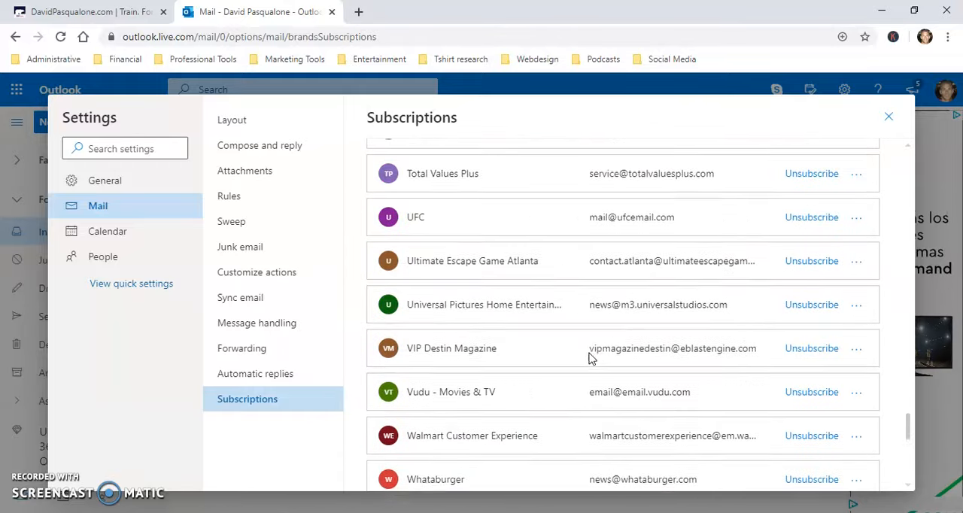
scroll(up, 3)
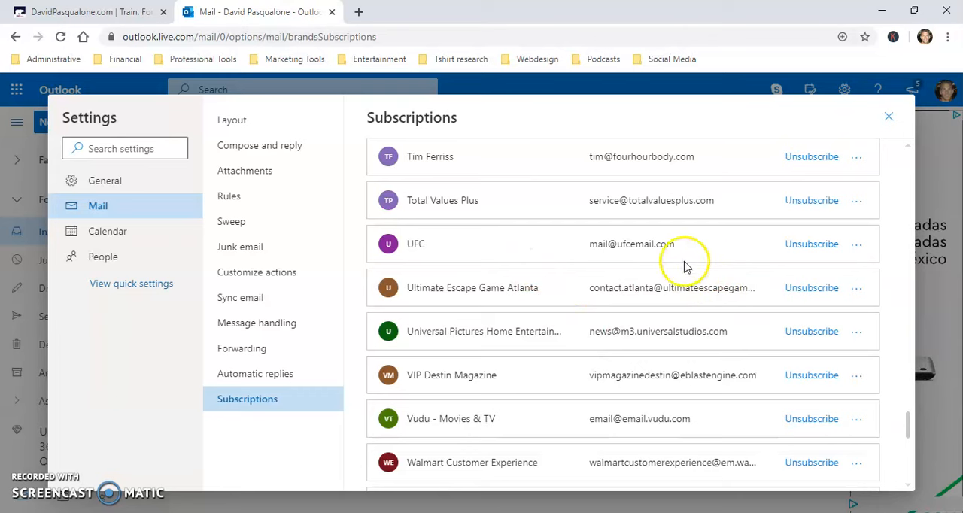
scroll(up, 3)
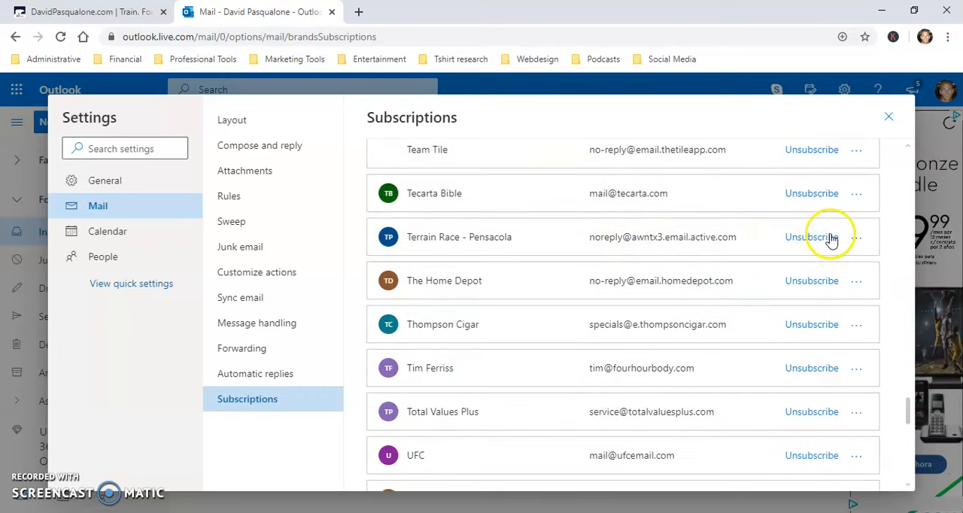
mouse_move(474, 269)
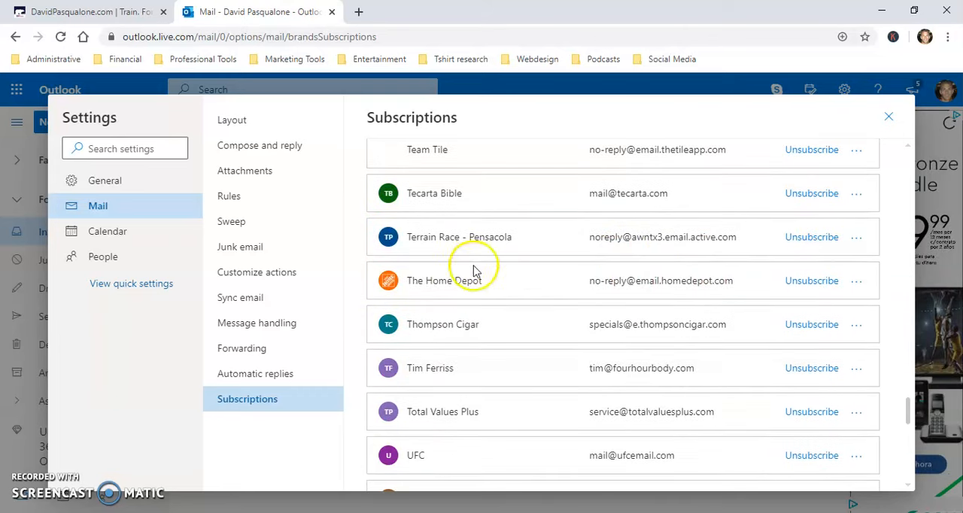
mouse_move(583, 284)
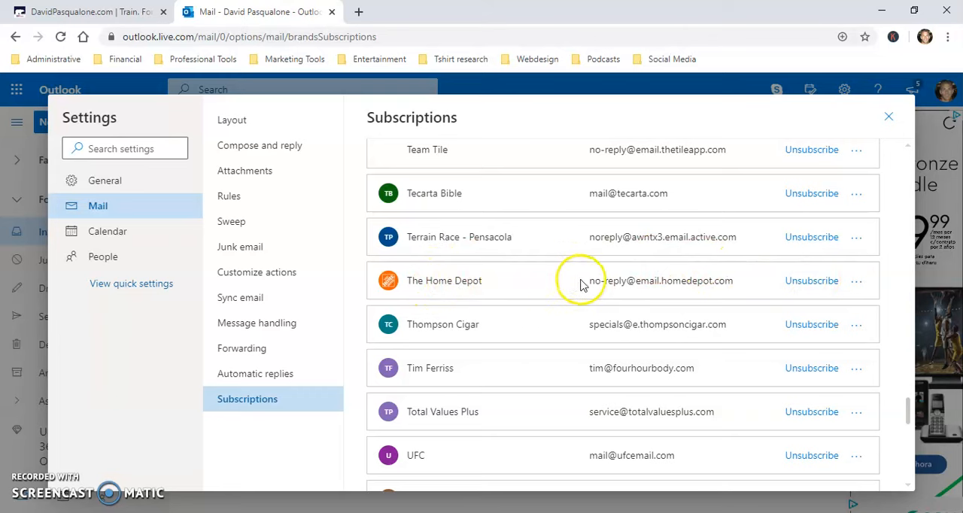
Unsubscribe from Team Tile and confirm with OK.
click(812, 281)
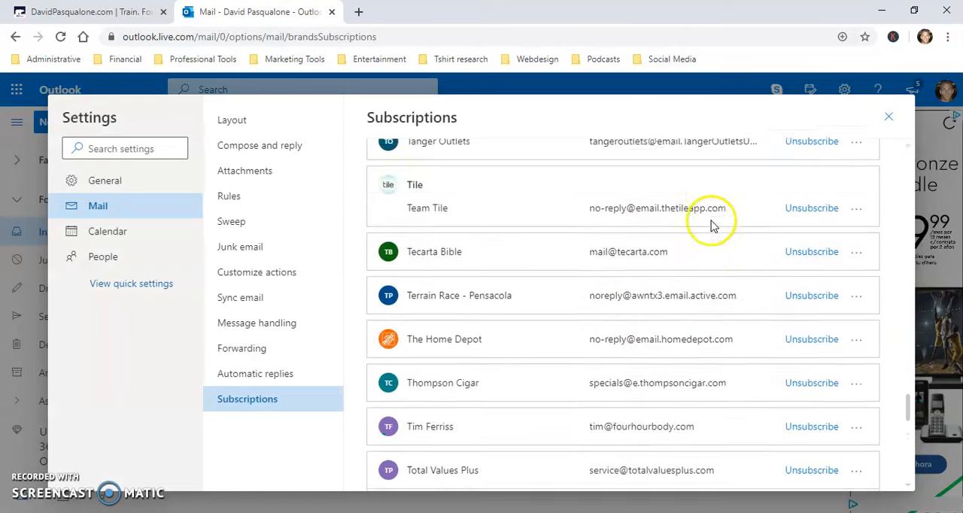
scroll(up, 3)
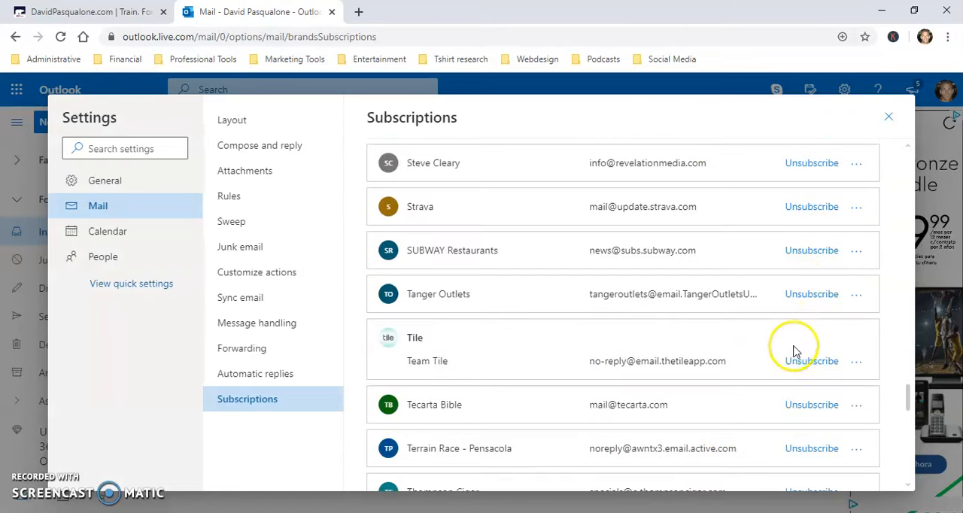
click(812, 361)
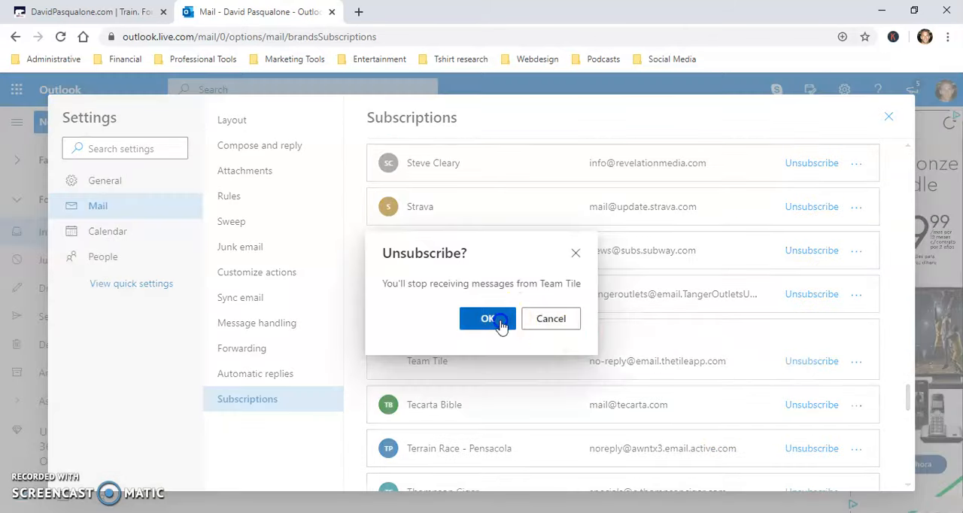
click(486, 318)
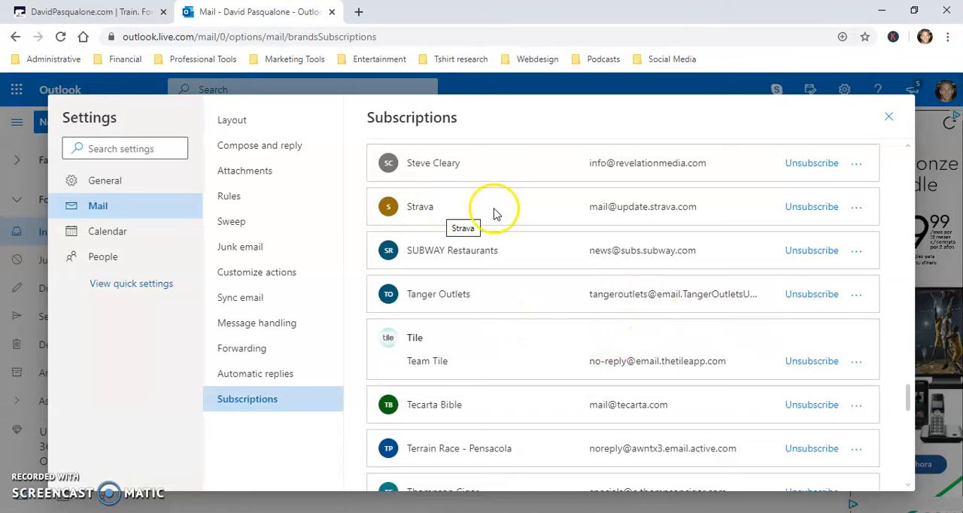
click(812, 206)
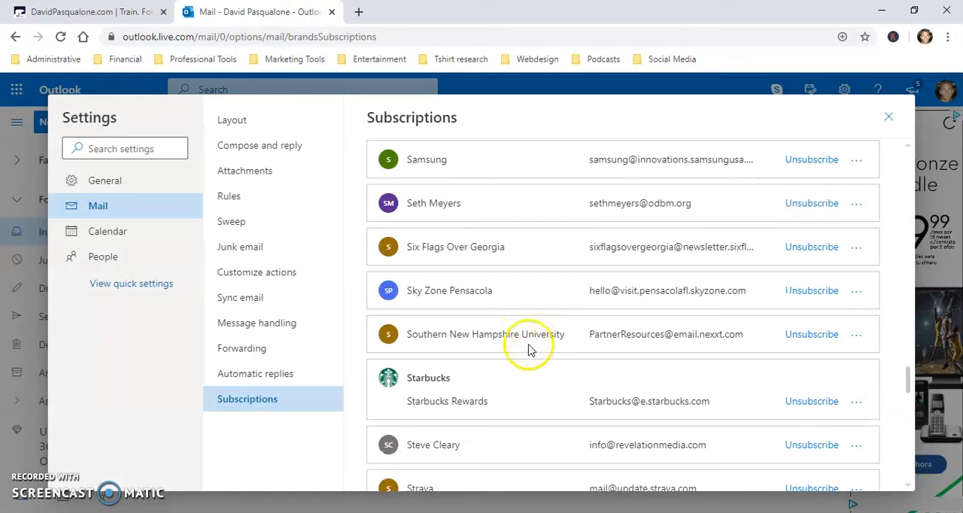
Scroll up and unsubscribe from the first Panera Bread list.
scroll(up, 3)
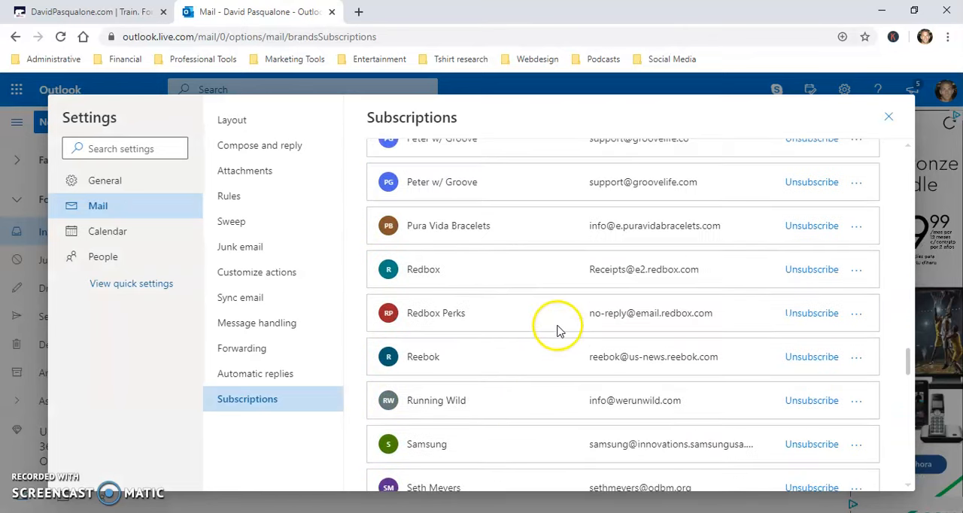
scroll(up, 3)
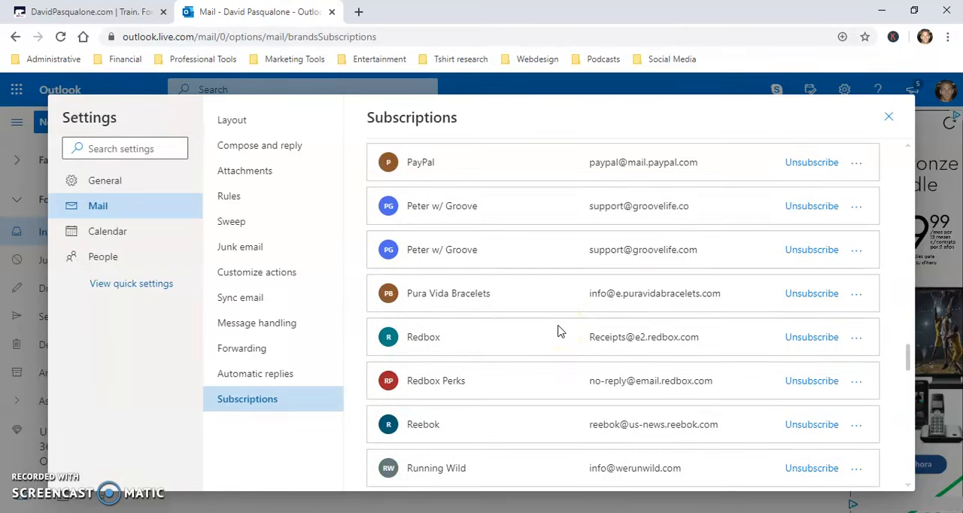
scroll(up, 3)
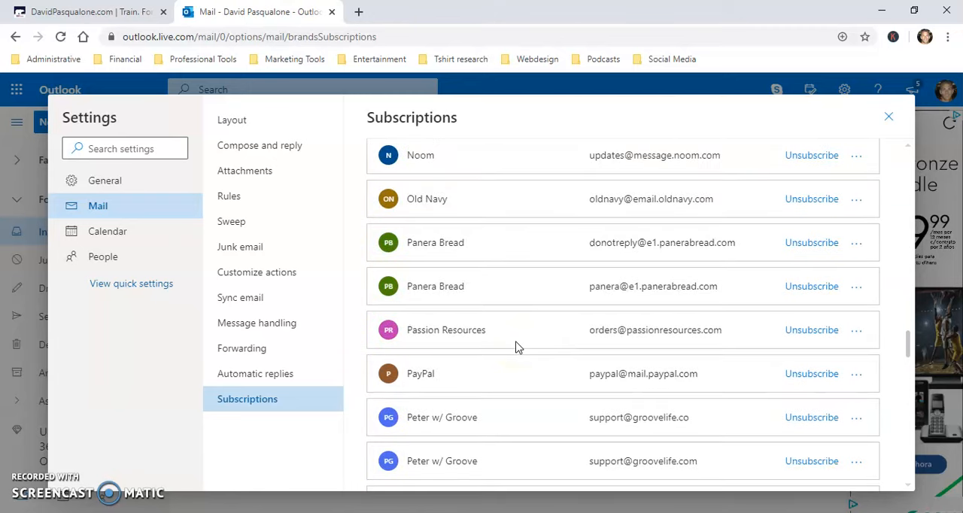
click(812, 242)
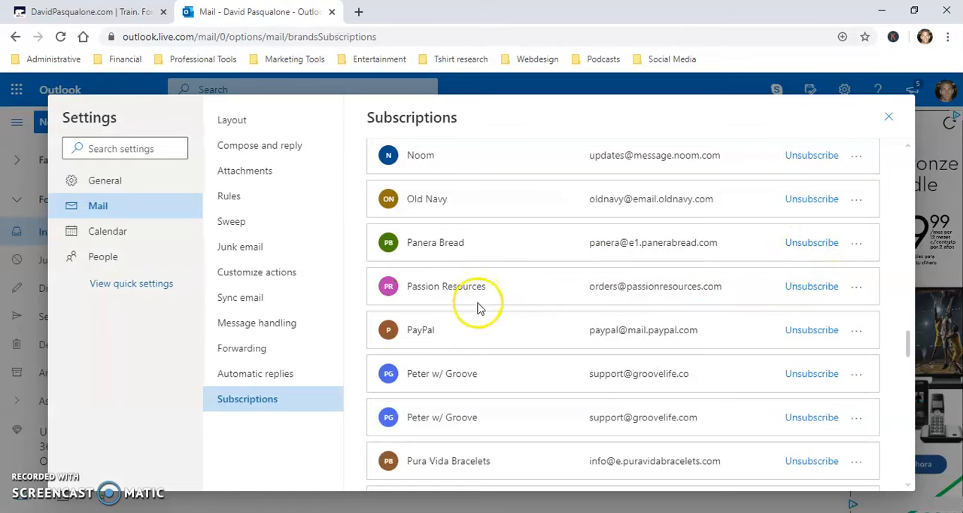
scroll(up, 3)
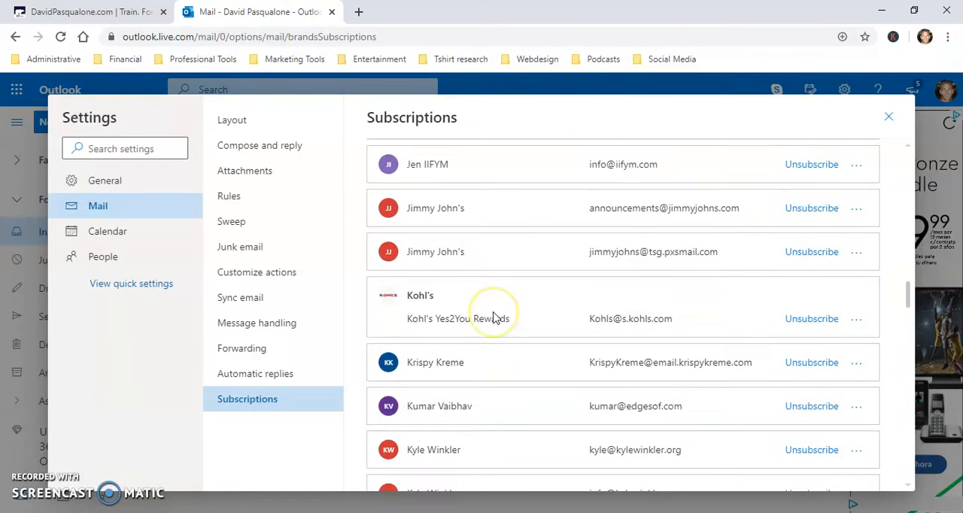